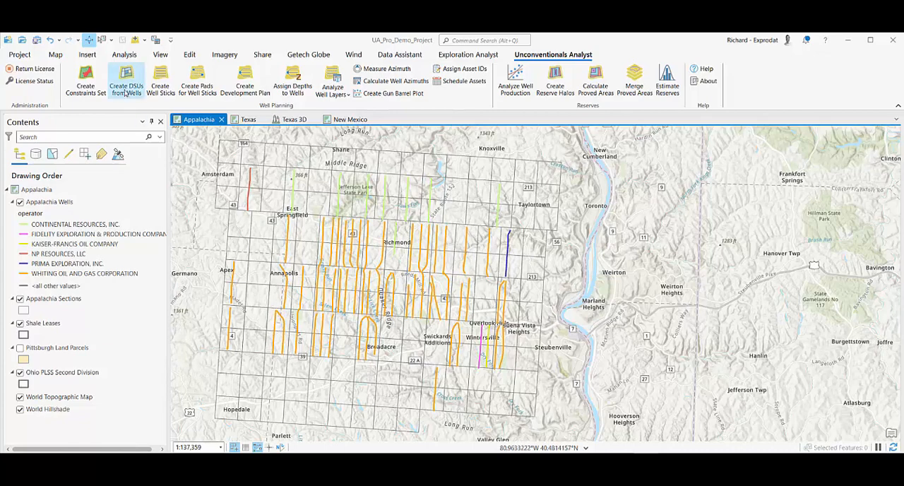
# Step: Start DSU creation with Appalachia Wells as input, grouped by the Operator attribute
pyautogui.click(126, 81)
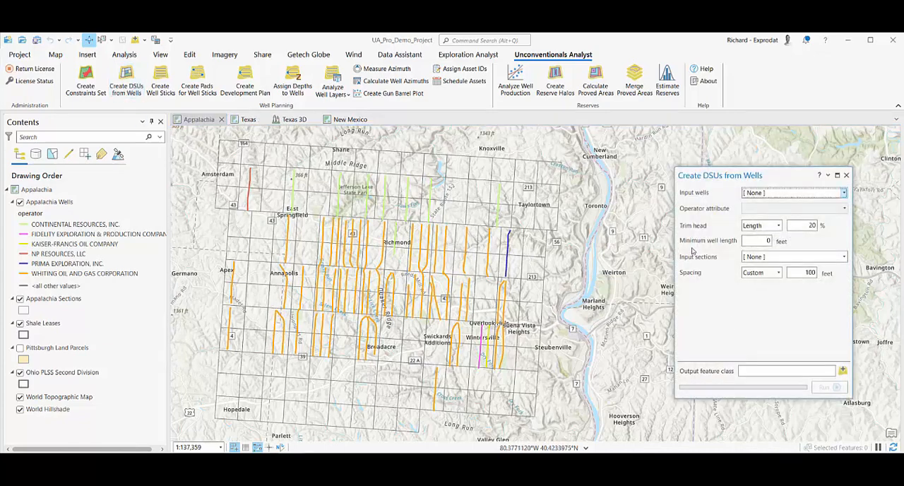
pyautogui.click(68, 262)
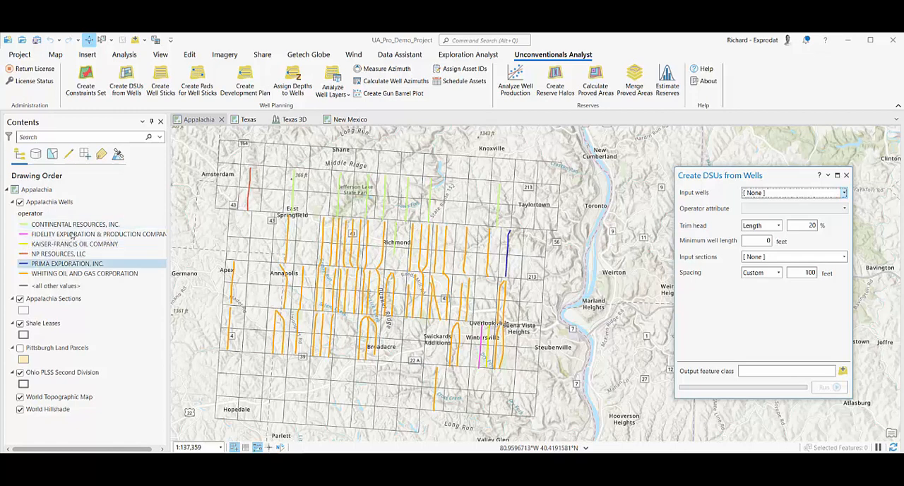
pyautogui.click(845, 192)
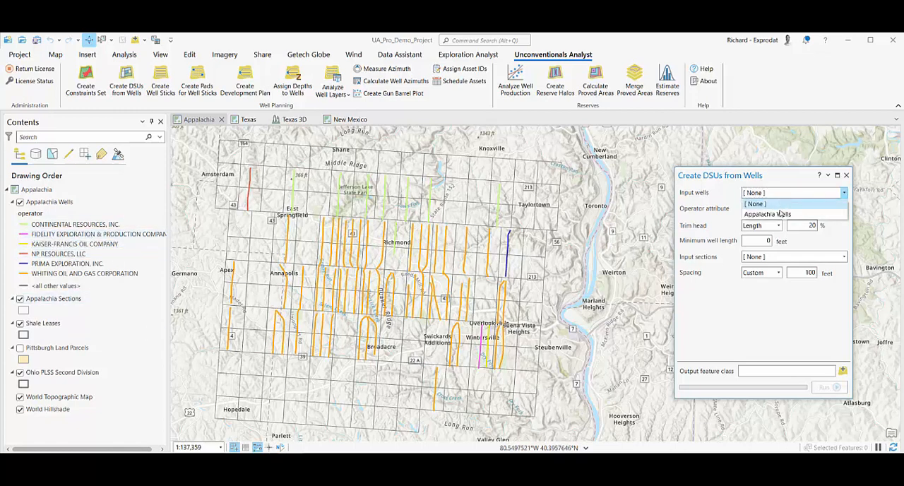
pyautogui.click(767, 215)
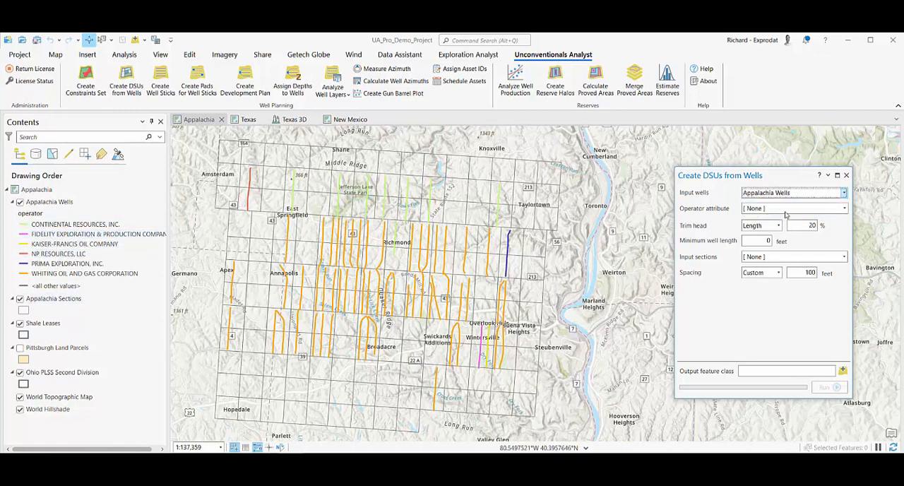
pyautogui.click(843, 208)
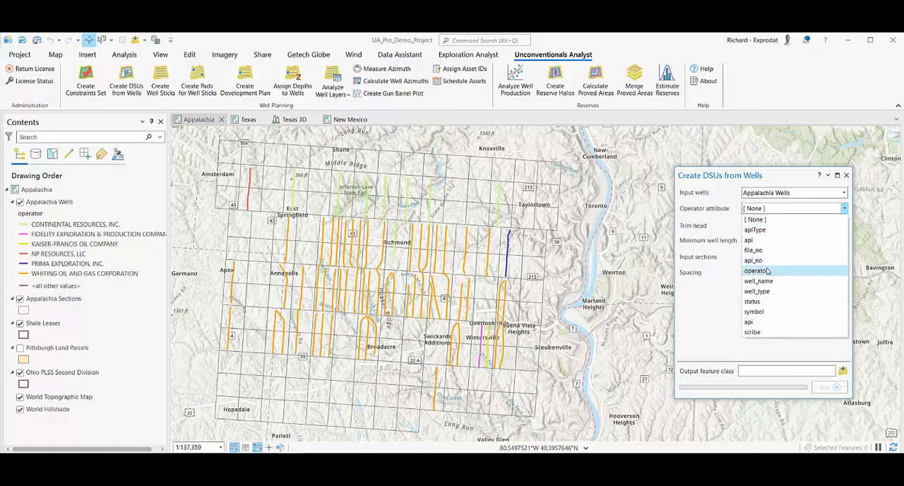
pyautogui.click(757, 271)
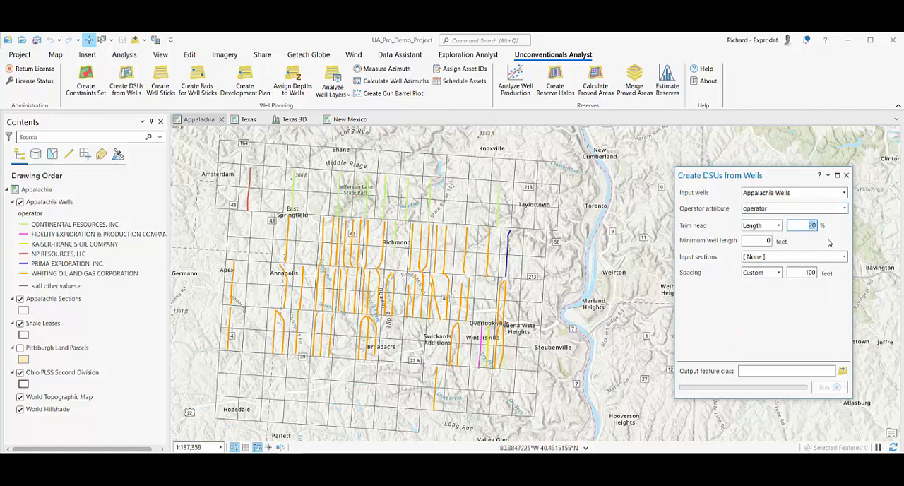
# Step: Set 10% heel trim, 500 ft minimum length, Appalachia Sections, 640-acre spacing, output DSUs
pyautogui.write('10')
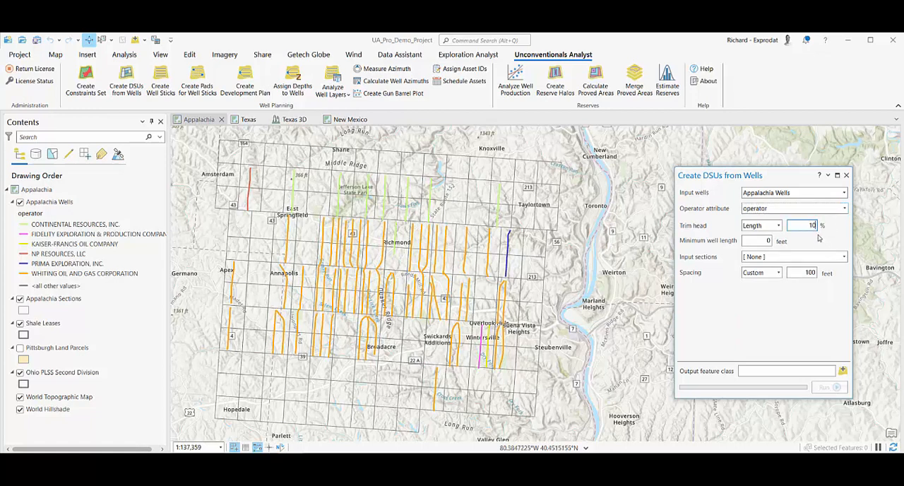
pyautogui.click(760, 240)
pyautogui.write('500')
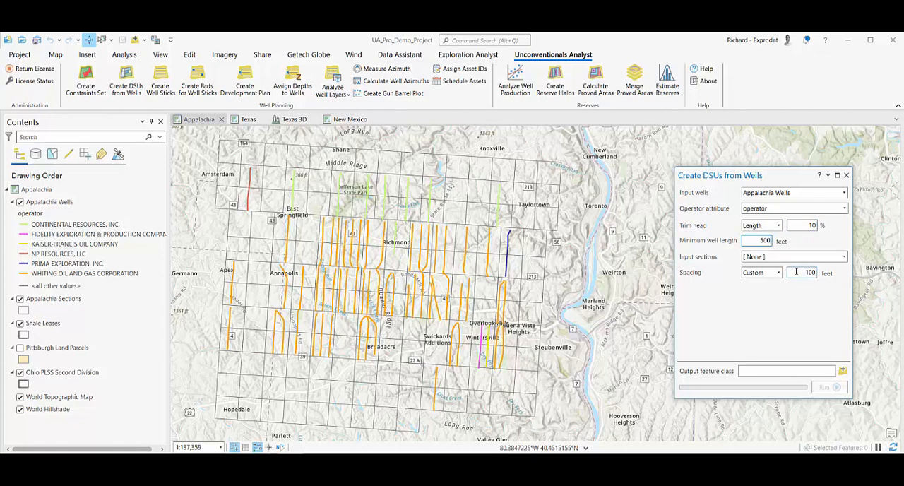
pyautogui.click(843, 257)
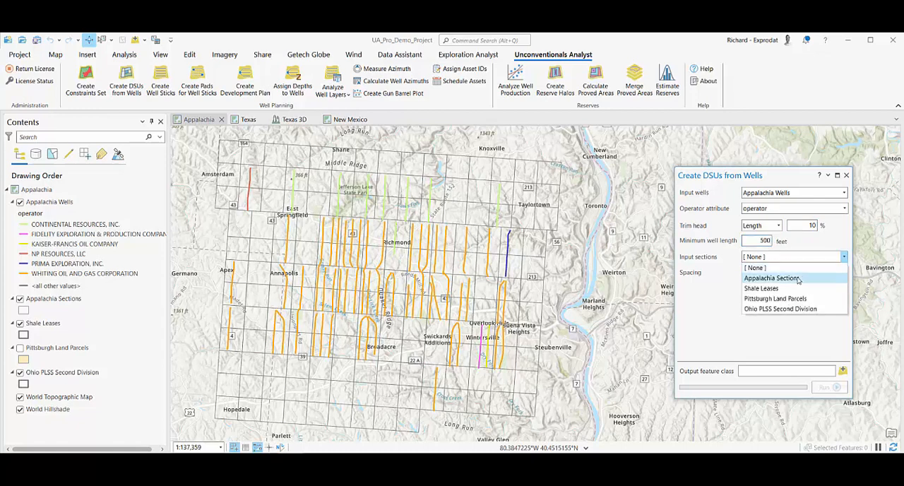
pyautogui.click(771, 277)
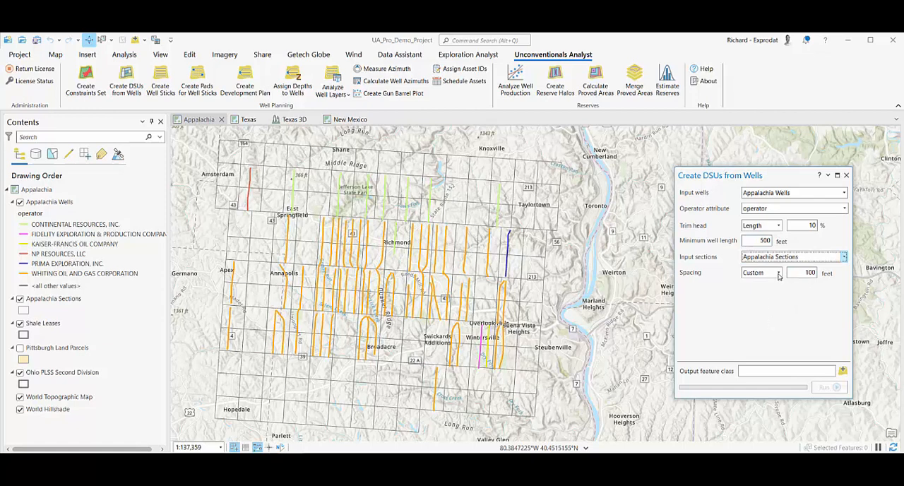
pyautogui.click(780, 272)
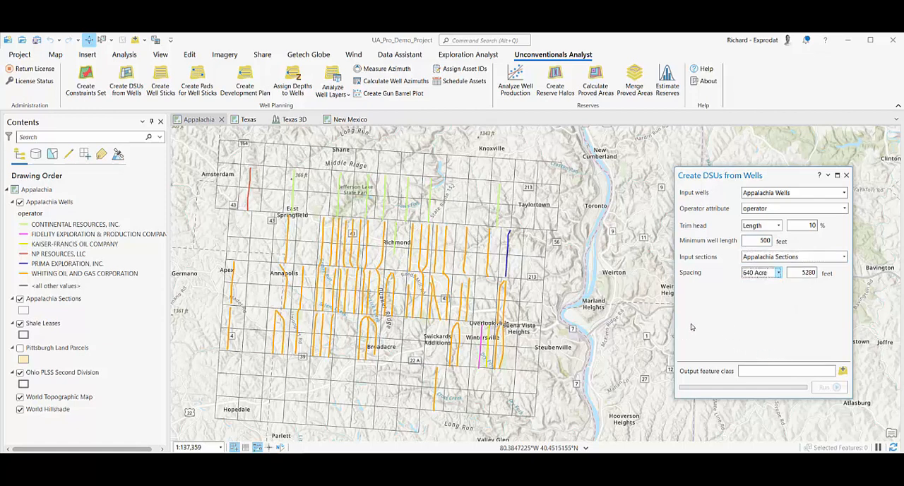
pyautogui.moveTo(761, 380)
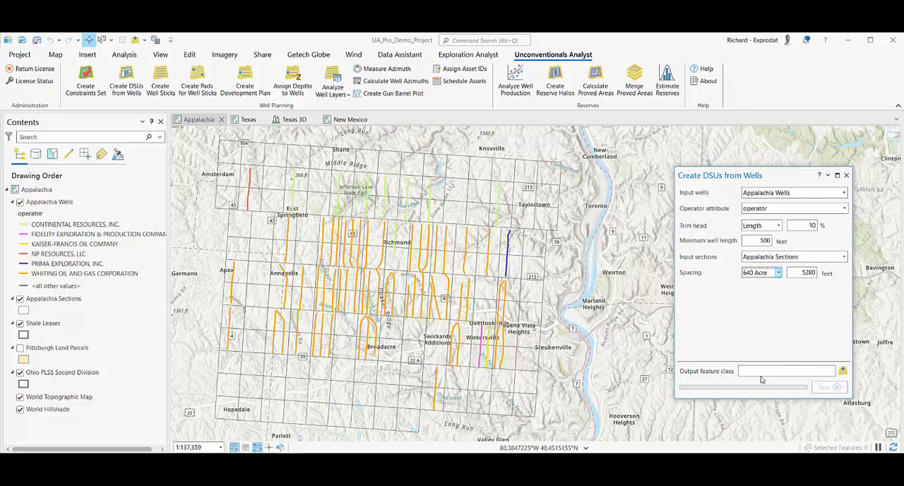
pyautogui.write('DSUs')
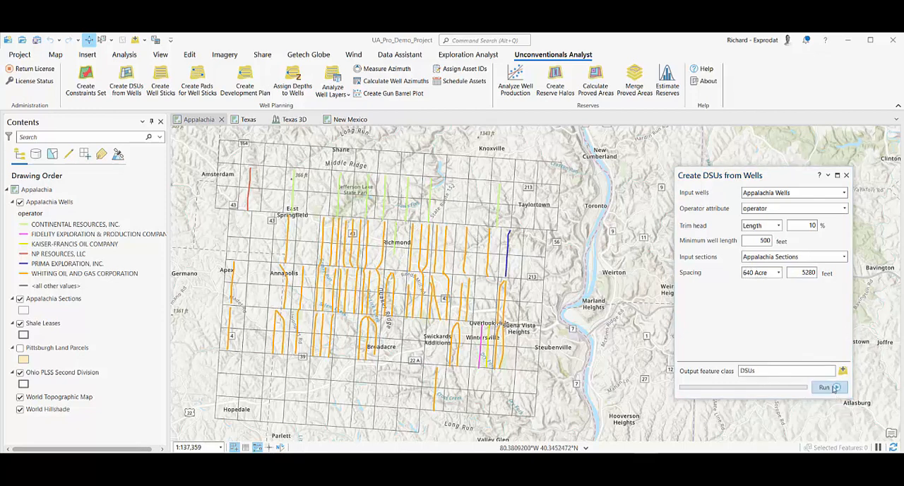
# Step: Run the tool to generate the operator-colored DSU polygons layer
pyautogui.click(825, 387)
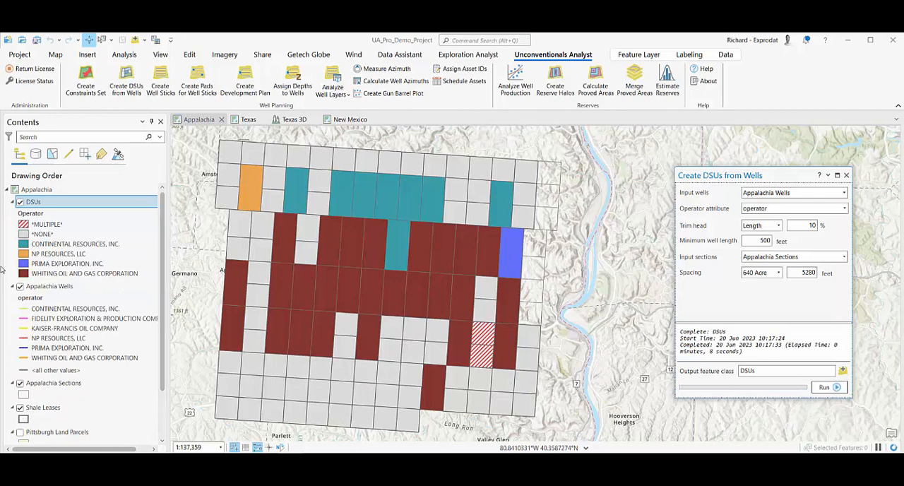
# Step: Move Appalachia Wells above the DSUs layer so well paths overlay the polygons
pyautogui.click(48, 286)
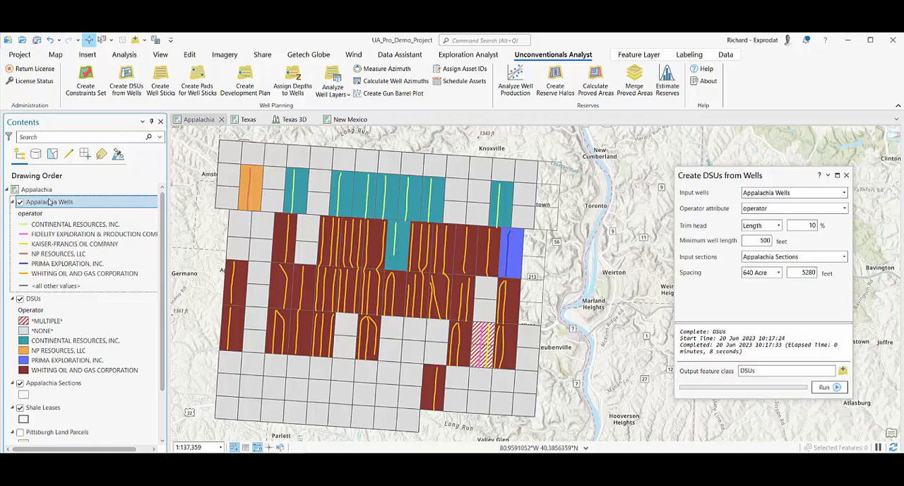
pyautogui.moveTo(639, 254)
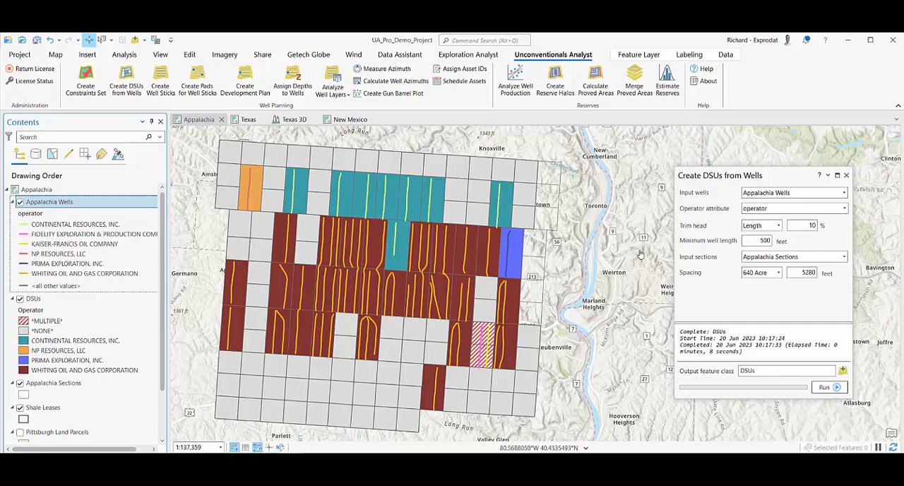